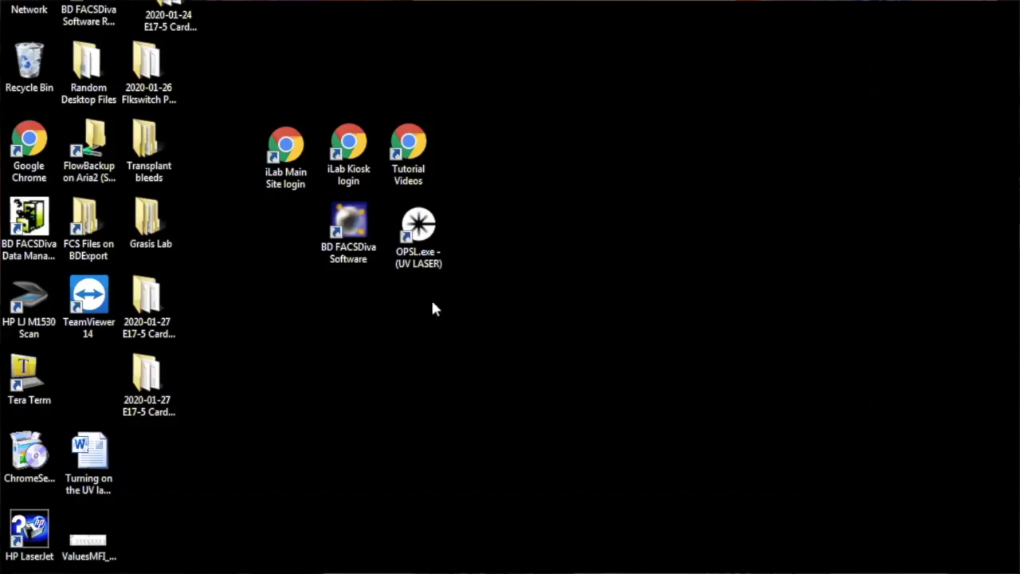
- Start the UV laser controller and set the laser power to 19.92
double_click(418, 232)
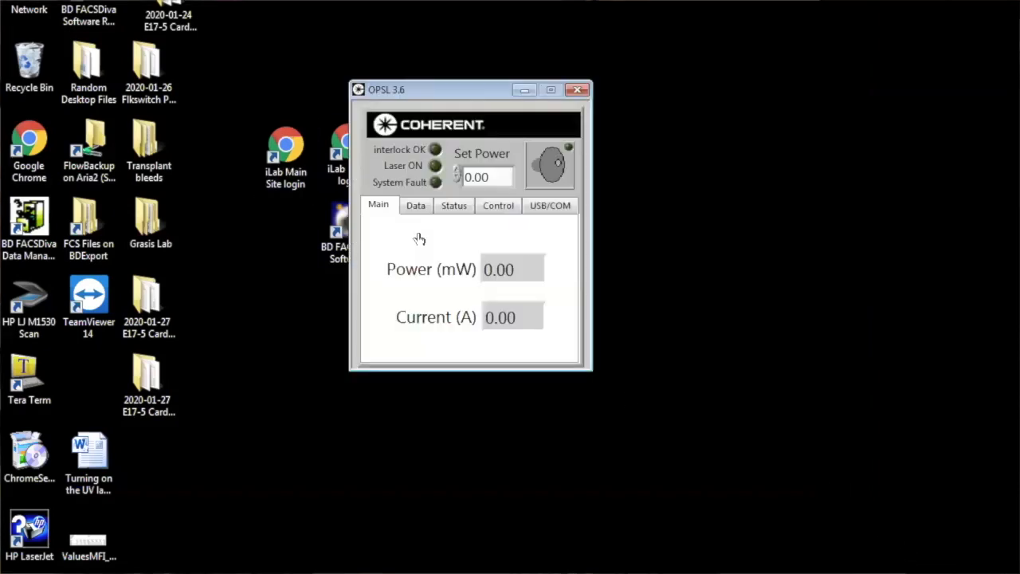
text(19.92)
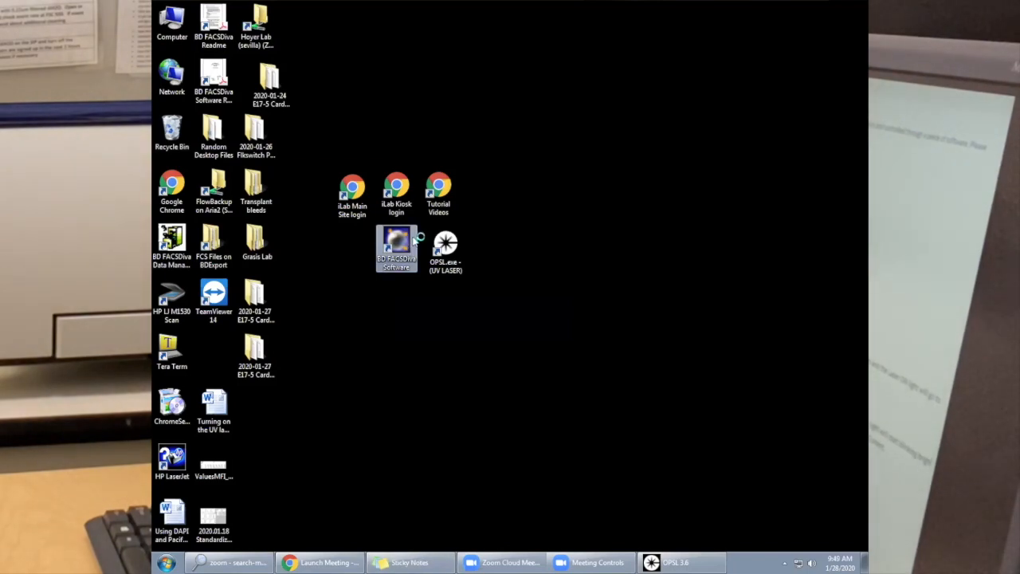
- Launch BD FACSDiva and log in as Administrator to reach the acquisition workspace
double_click(396, 248)
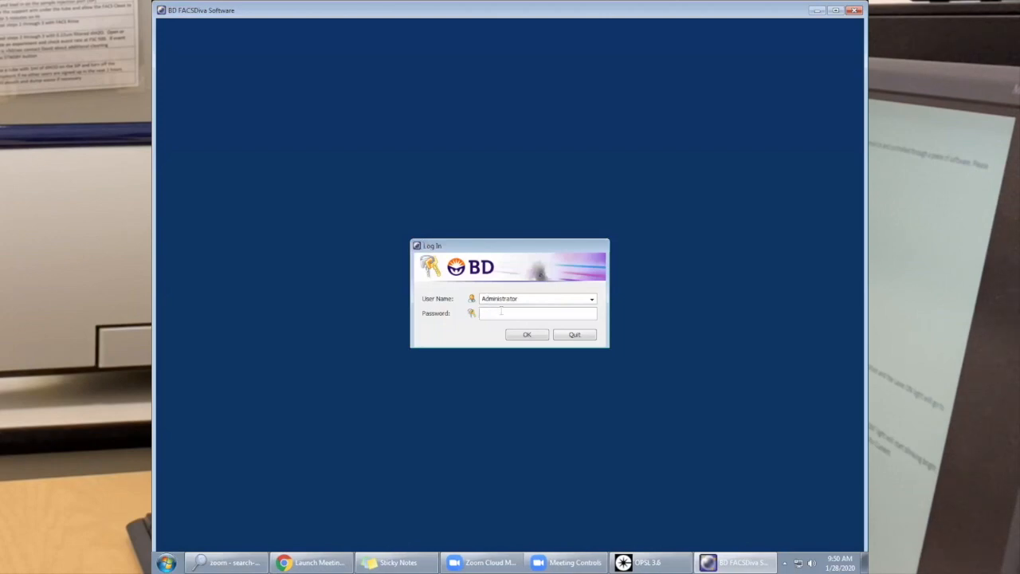
text(XX)
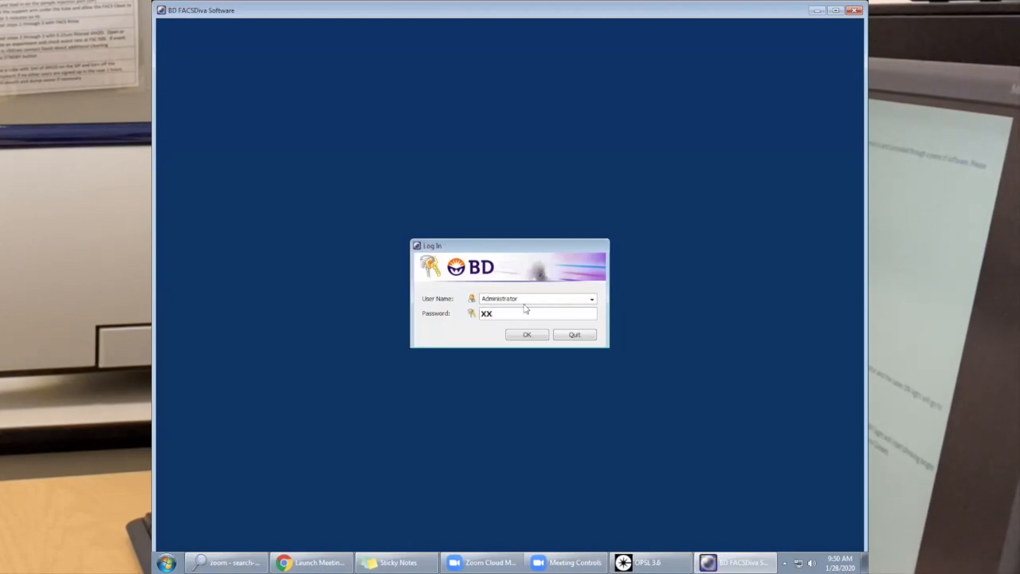
text(XXXXXXXX)
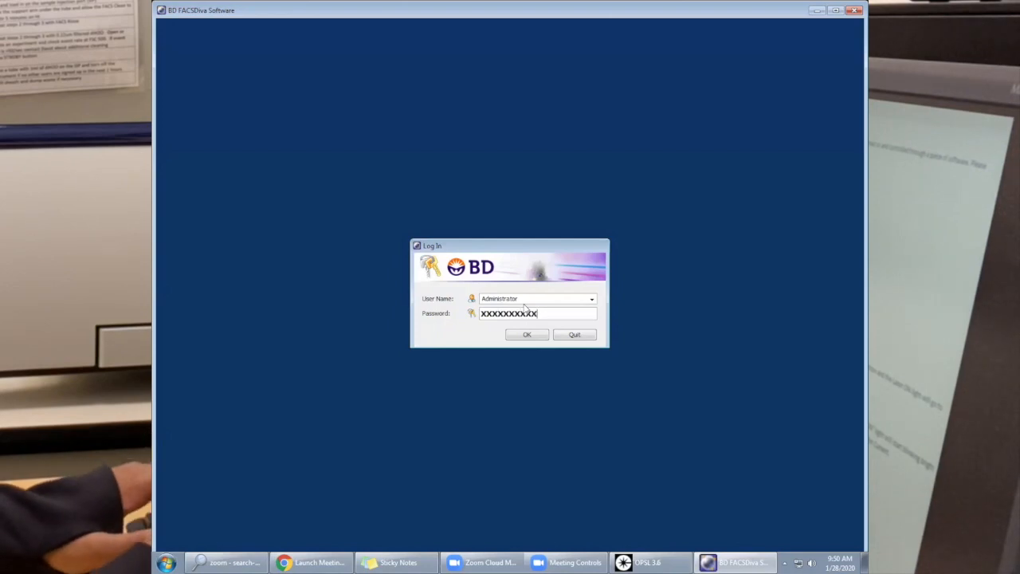
click(526, 335)
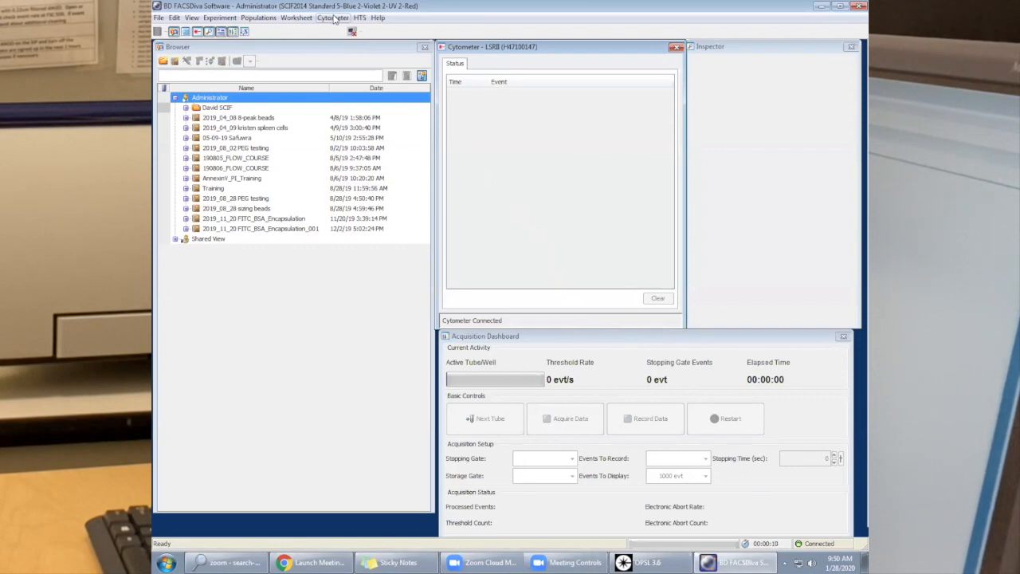
- Open Cytometer Setup and Tracking from the Cytometer menu to view the System Summary
click(333, 17)
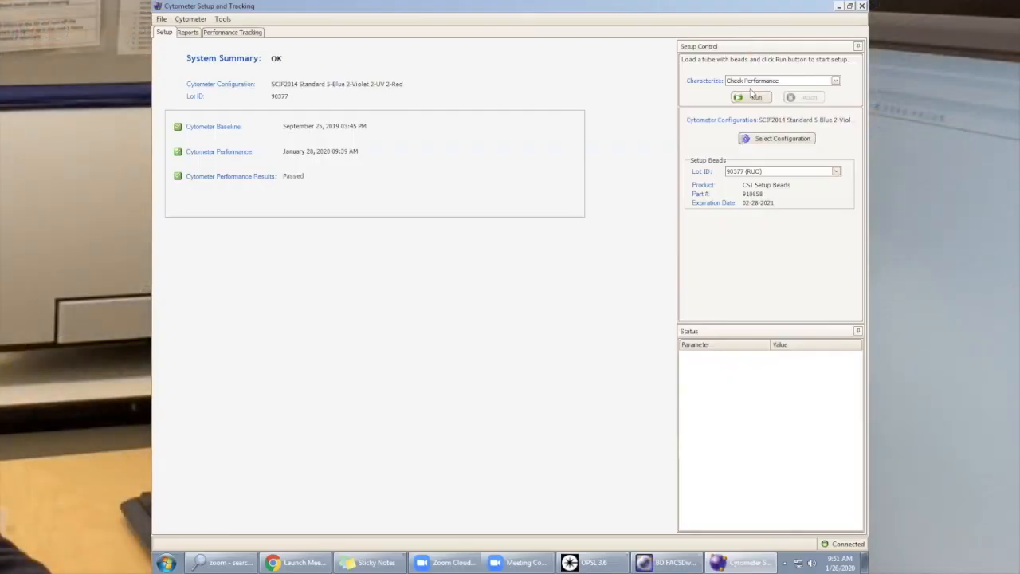
- Run Check Performance and confirm the CST bead tube is loaded
click(750, 97)
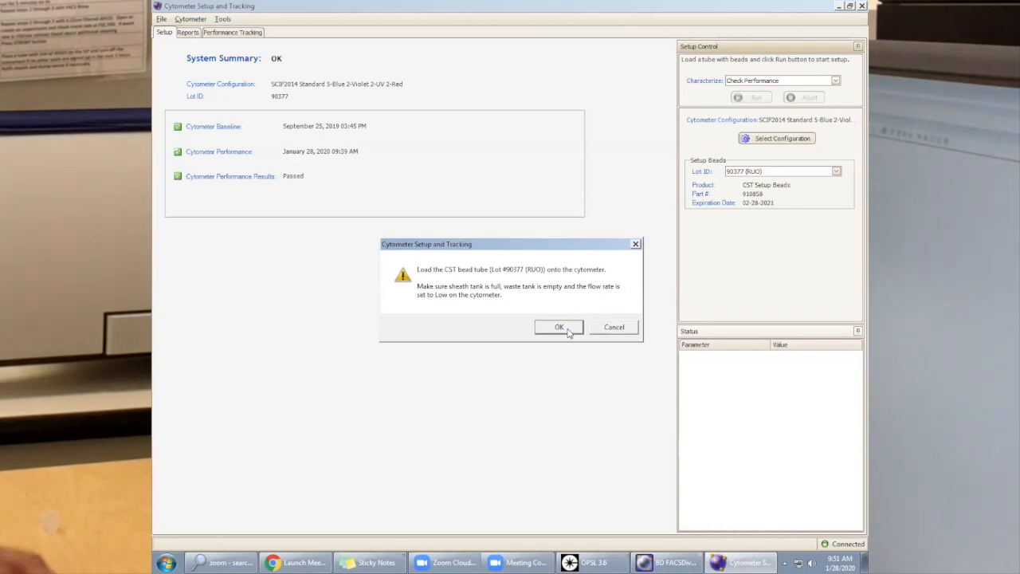
click(558, 327)
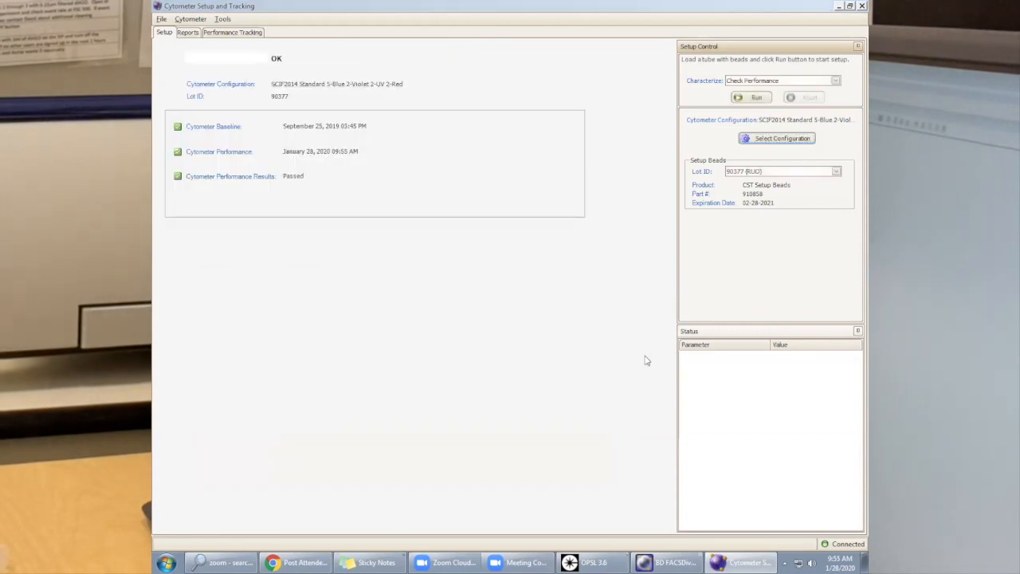
- Confirm the CST bead tube has been unloaded so setup can complete
click(756, 97)
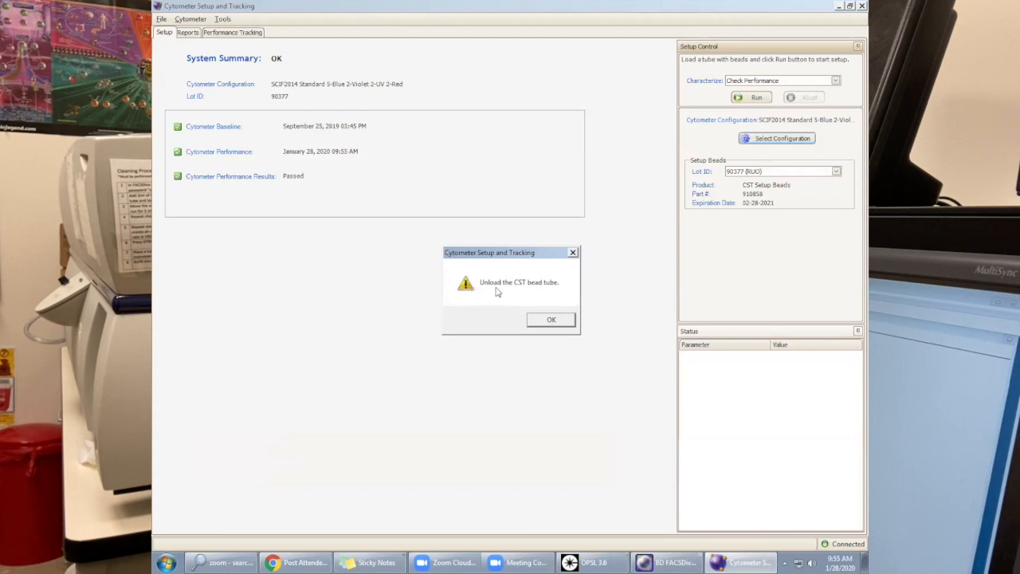
mouse_move(572, 303)
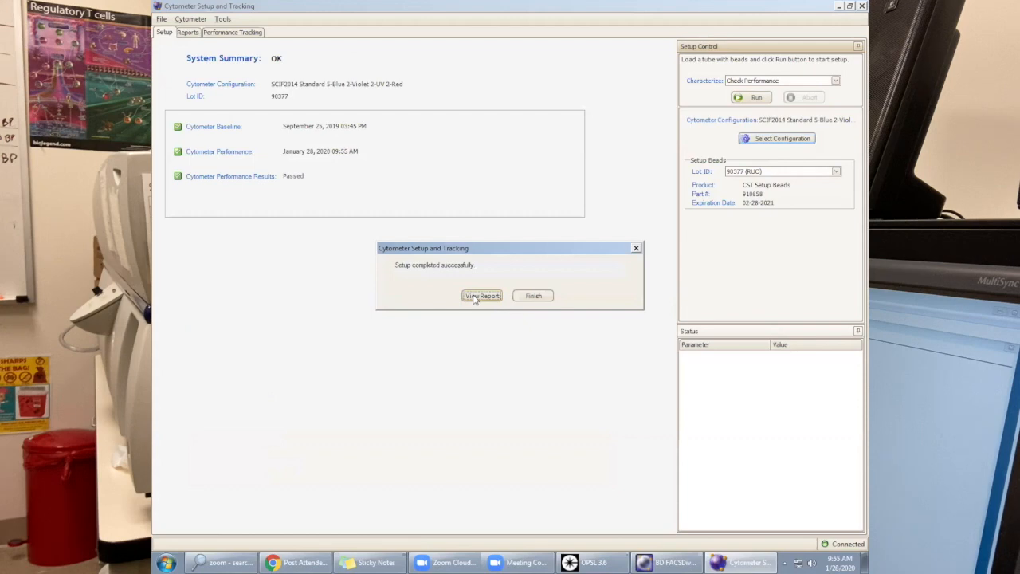
- View the Cytometer Performance Report from the Setup completed dialog
click(481, 295)
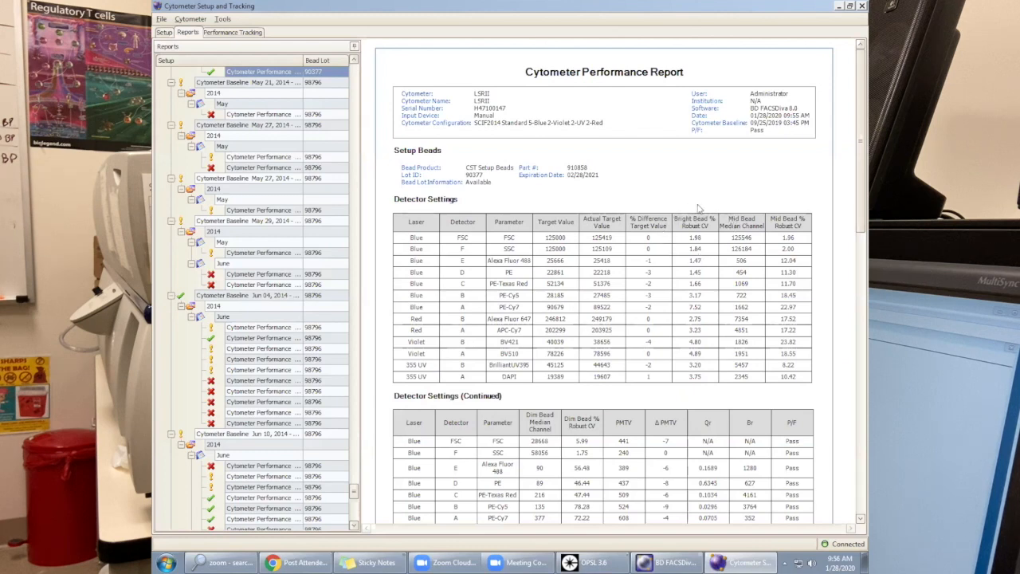
mouse_move(710, 372)
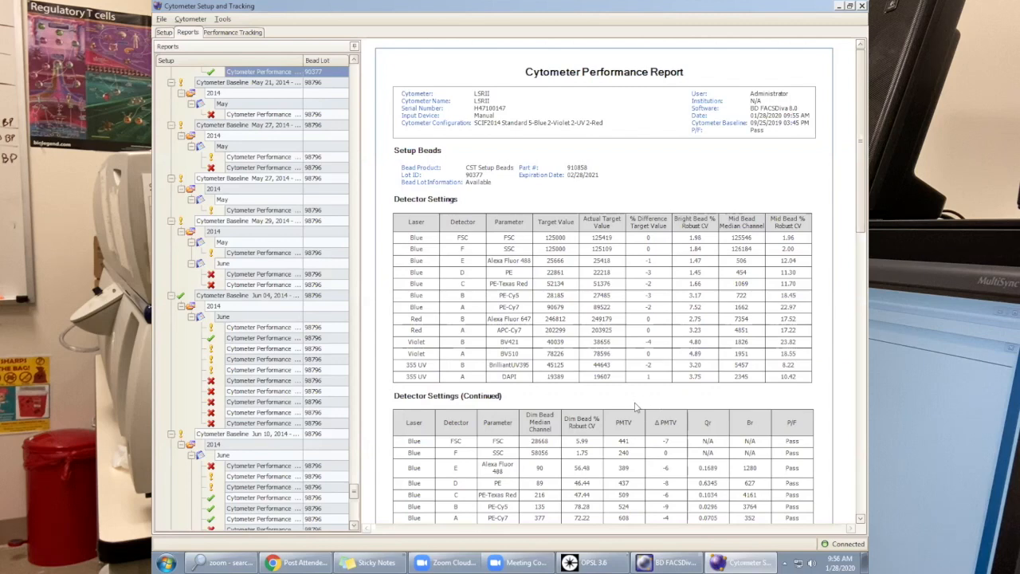
mouse_move(700, 408)
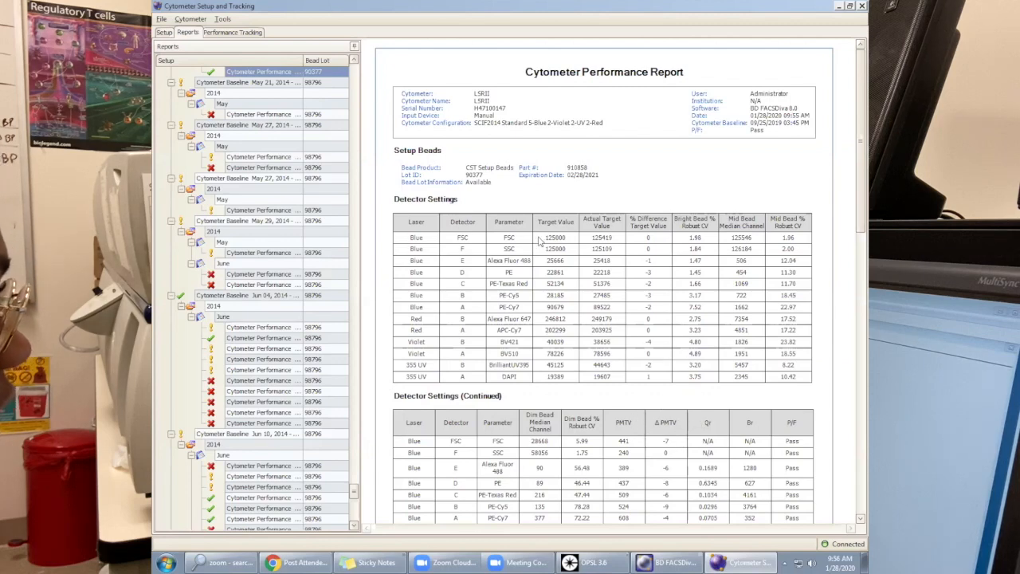
mouse_move(424, 329)
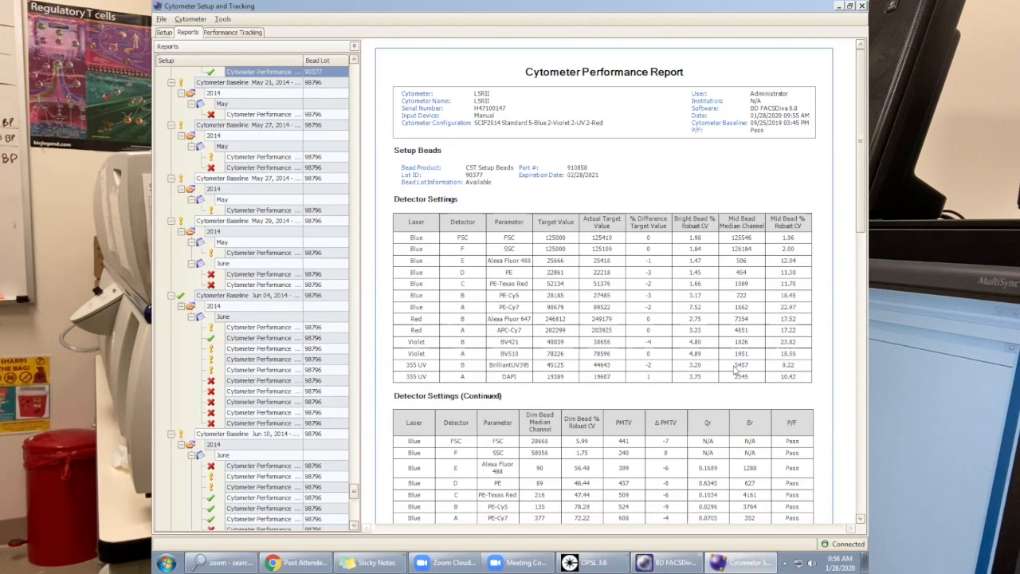
mouse_move(438, 445)
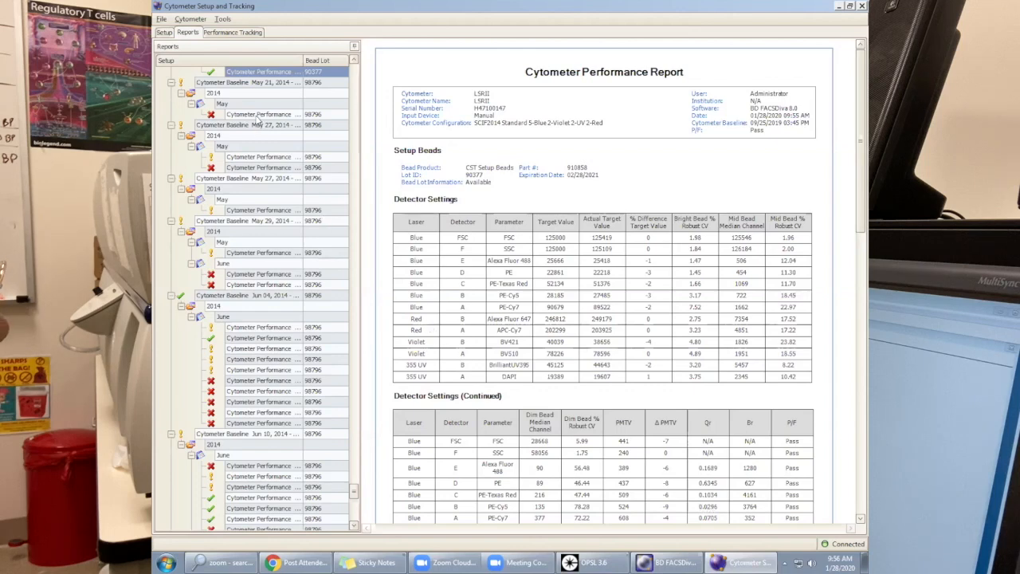
click(258, 115)
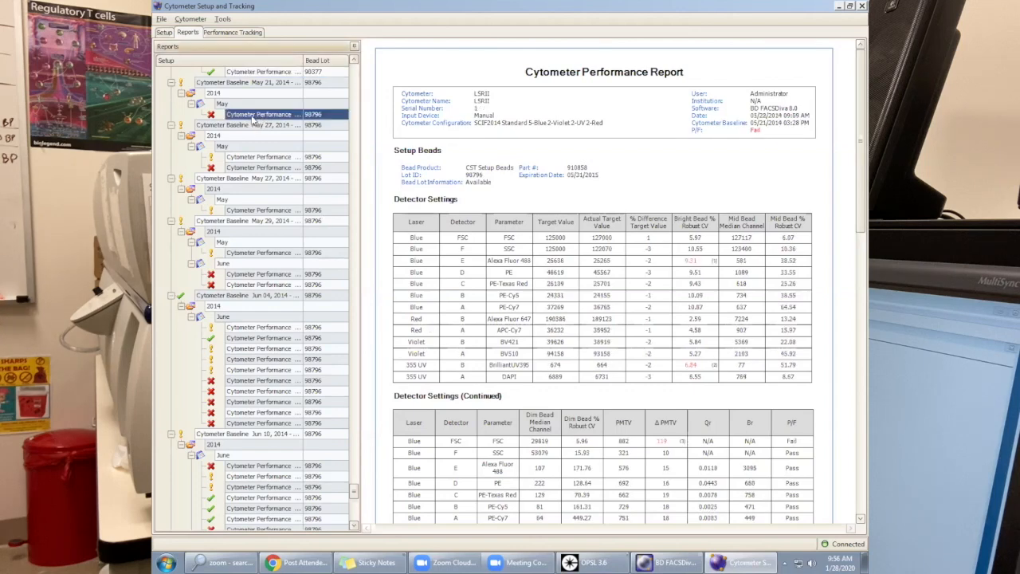
mouse_move(687, 271)
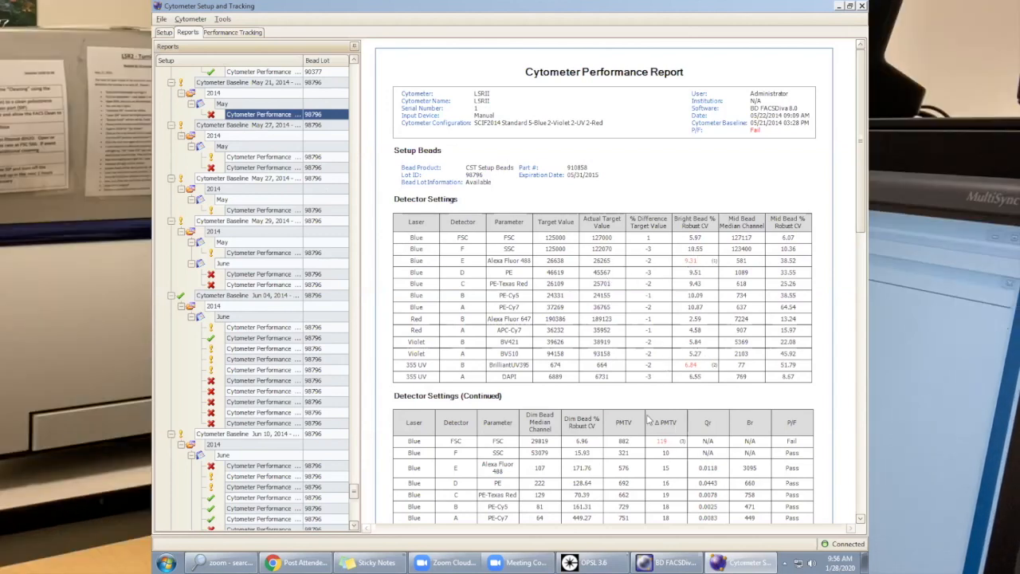
mouse_move(271, 137)
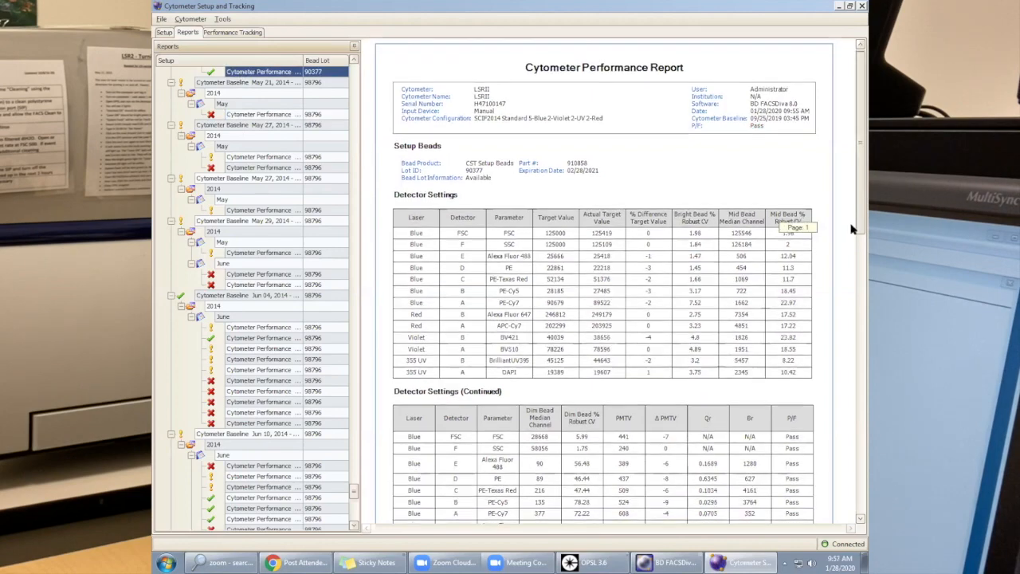
- Review the rest of the report, then resolve the CST Mismatch by choosing Use CST Settings
scroll(down, 3)
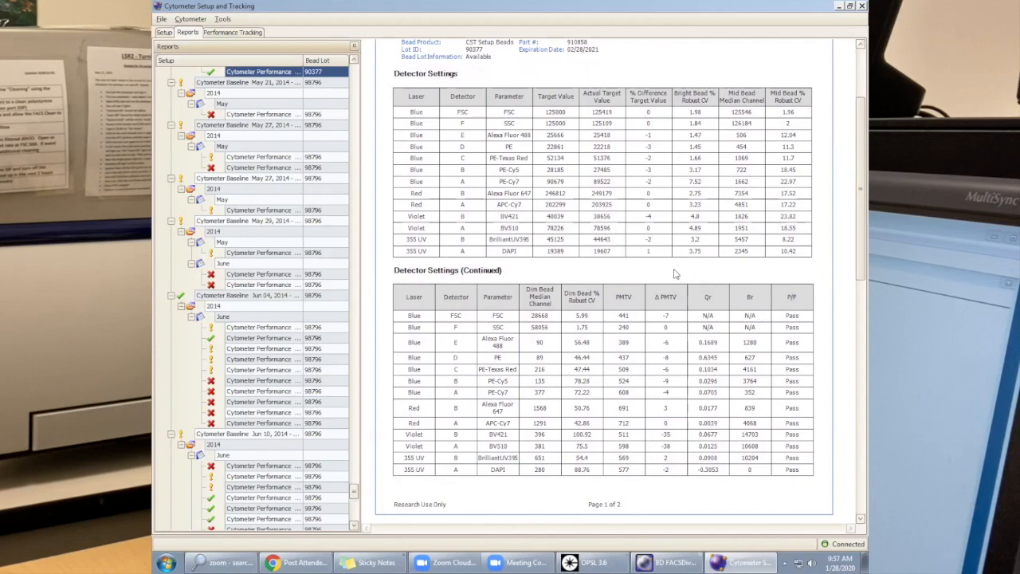
mouse_move(791, 393)
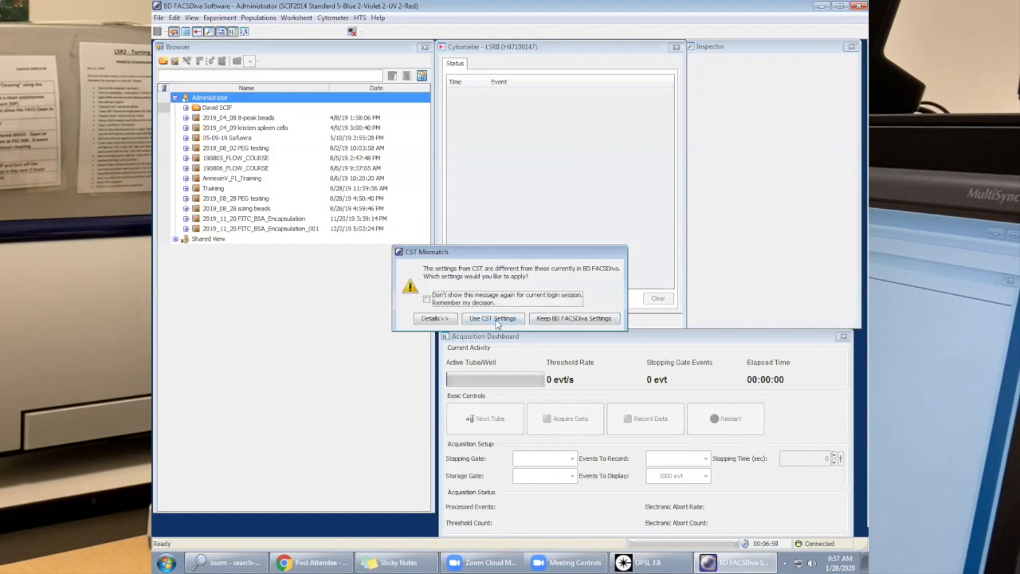
click(491, 319)
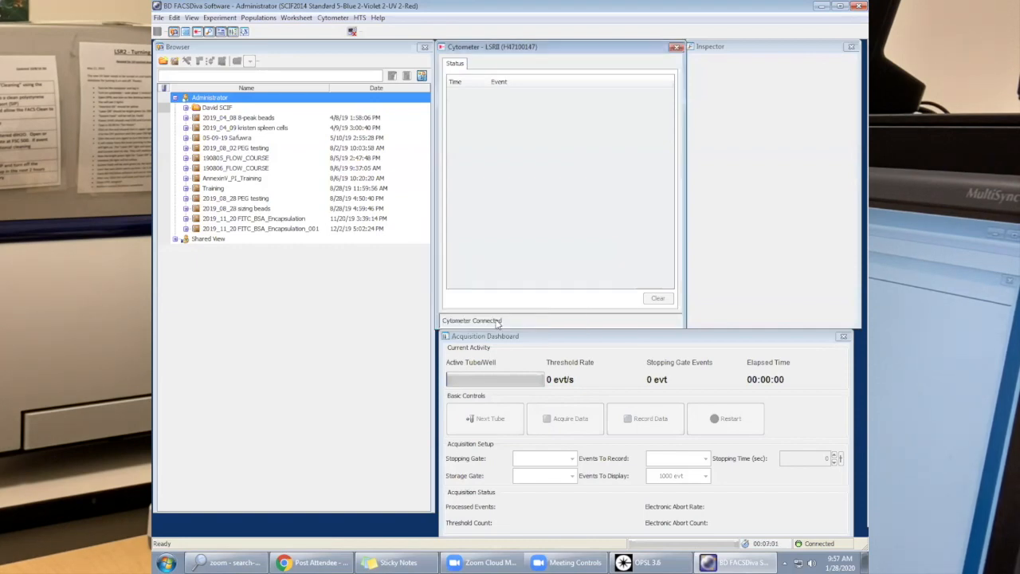